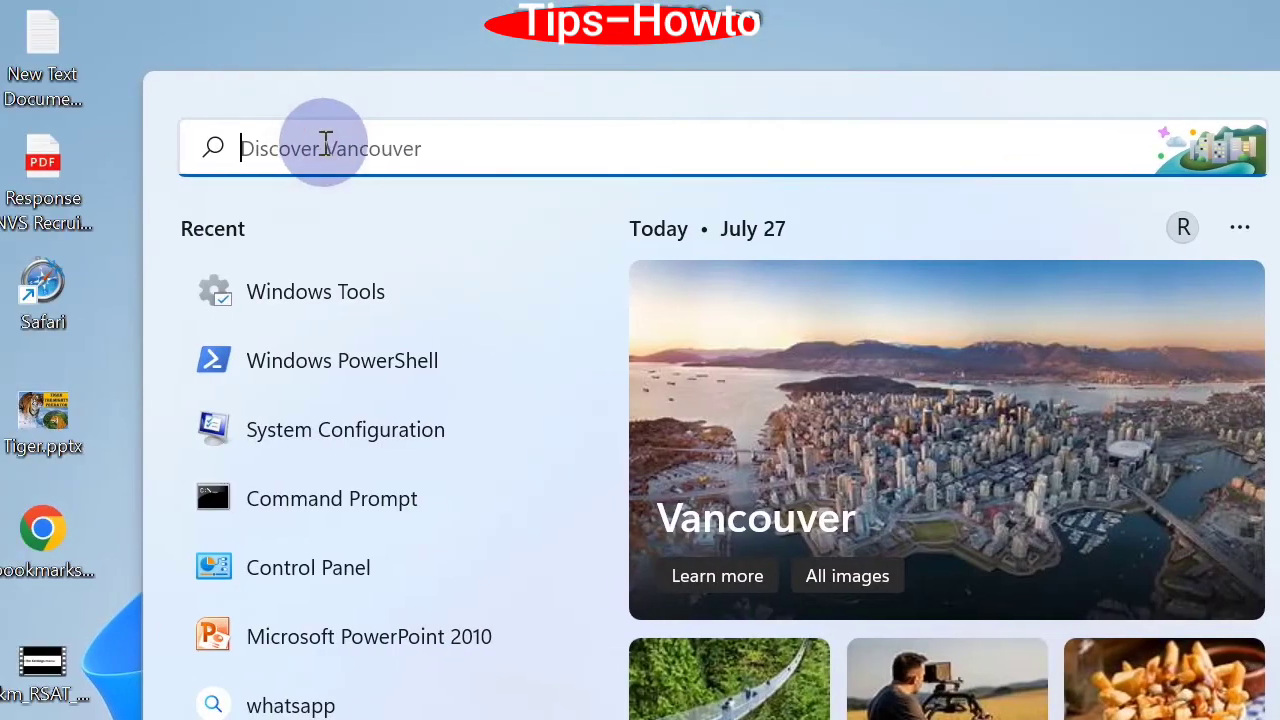
Search Windows for 'windows tools' to surface the Windows Tools app
text(windows tools)
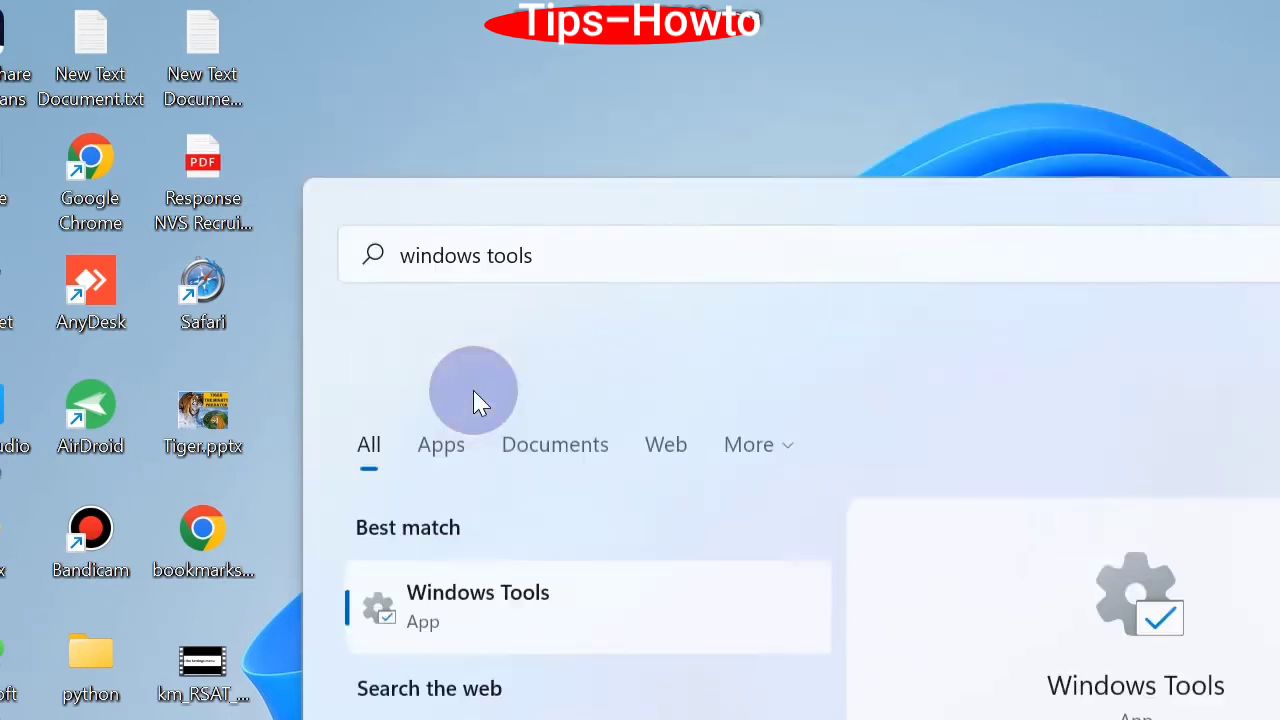
Open Windows Tools and scroll through its list of administrative tools
click(478, 606)
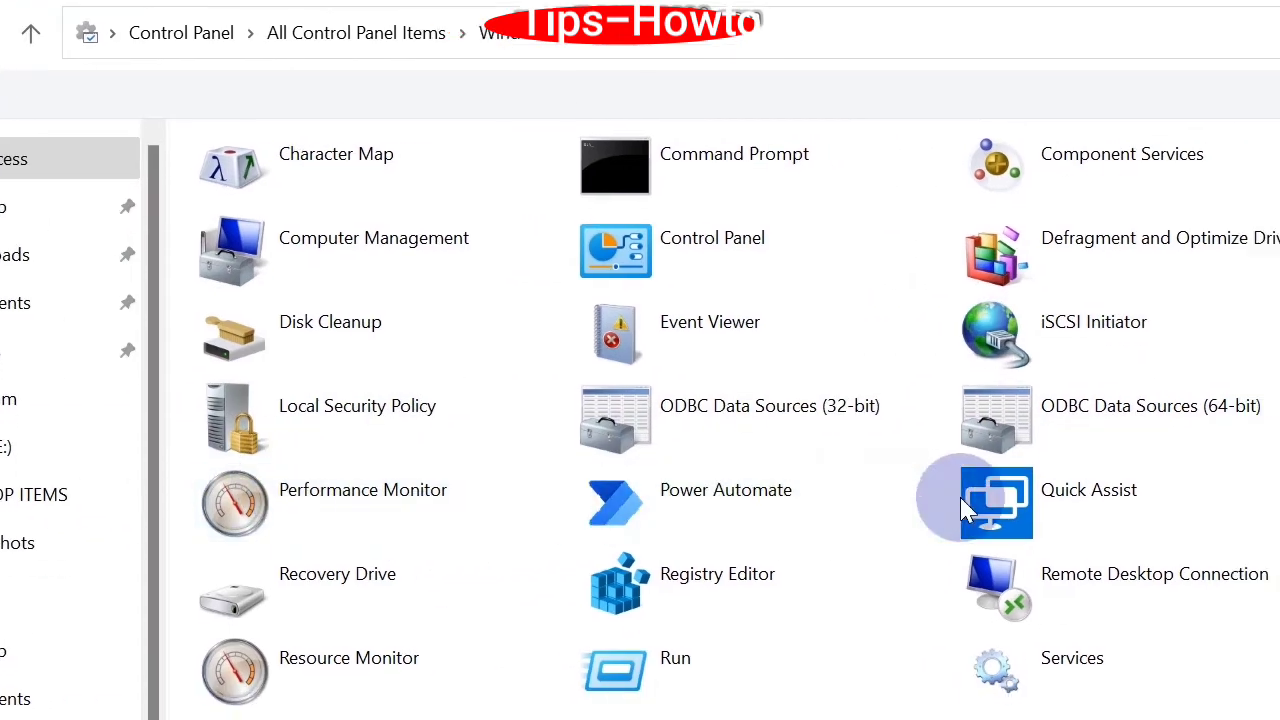
scroll(down, 3)
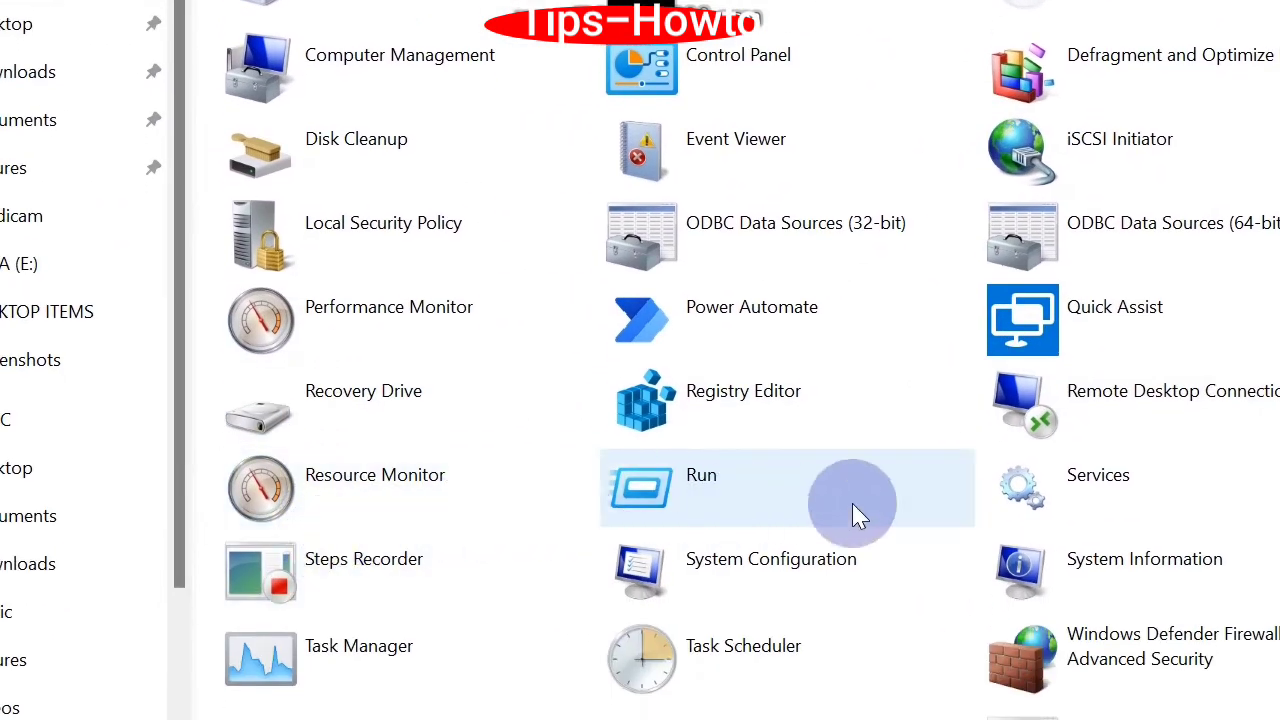
scroll(down, 3)
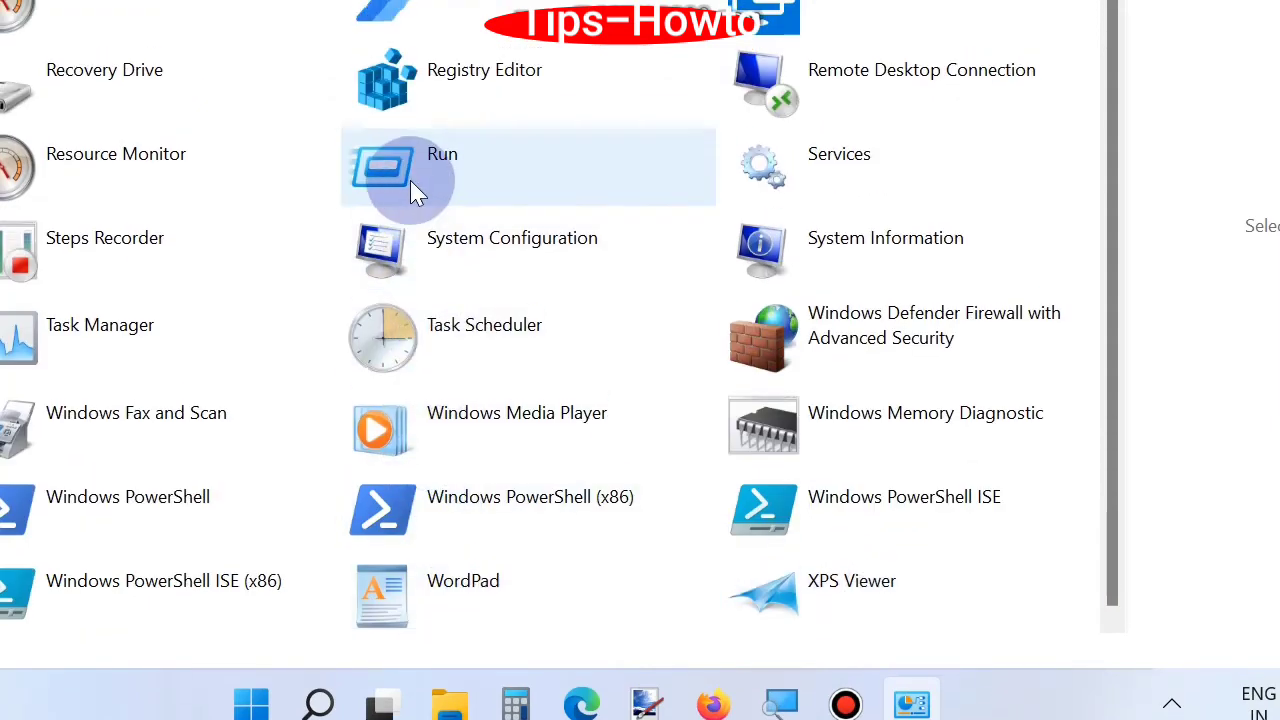
click(355, 687)
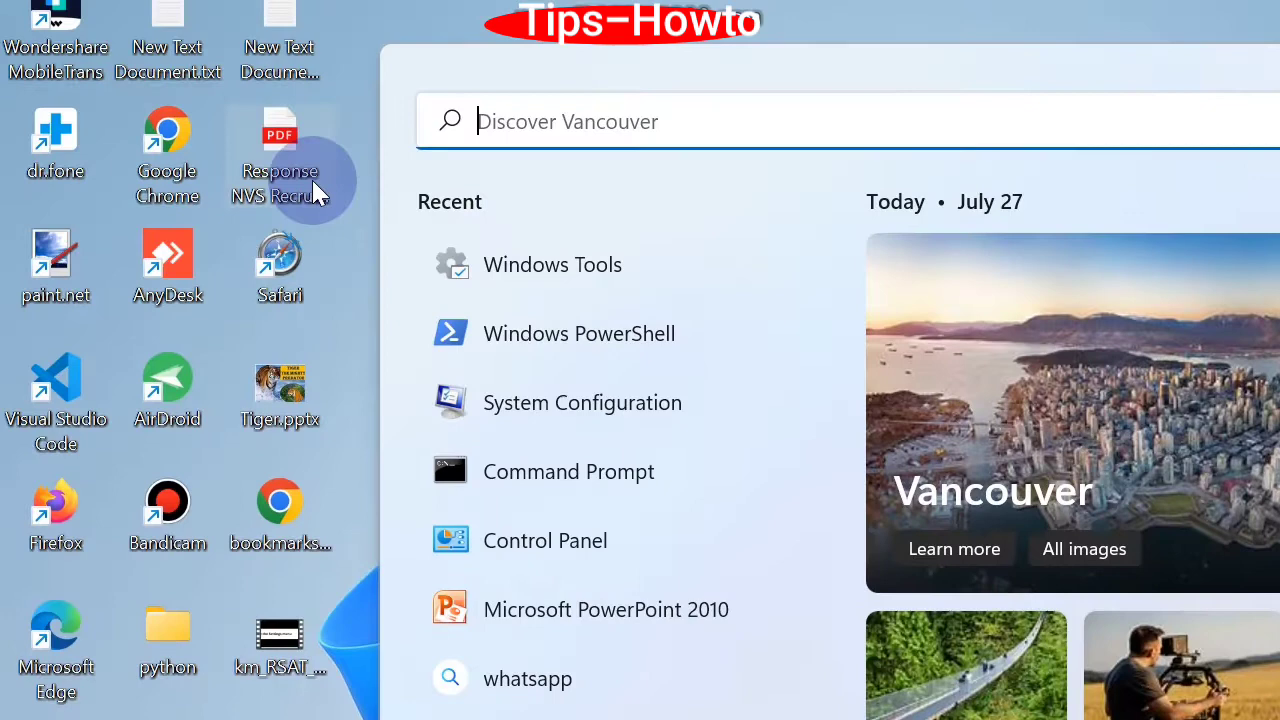
mouse_move(55, 230)
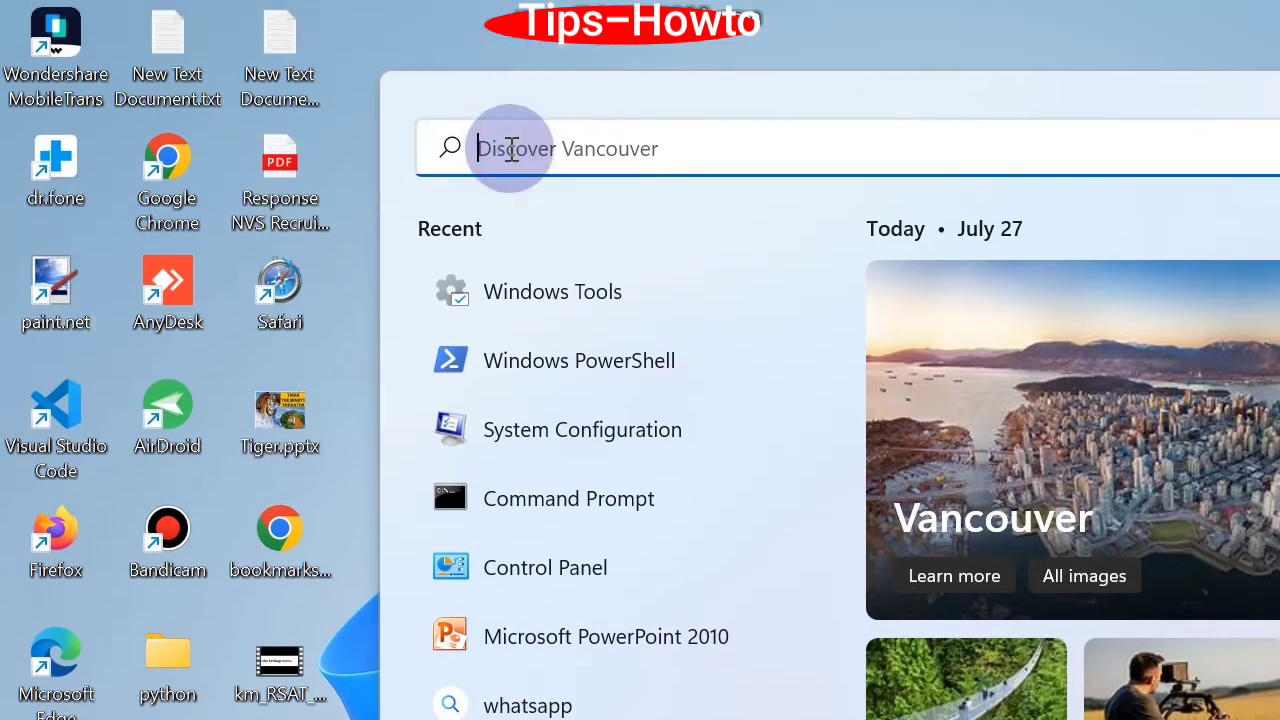
Search for 'powershell' and launch Windows PowerShell as administrator
text(powershell)
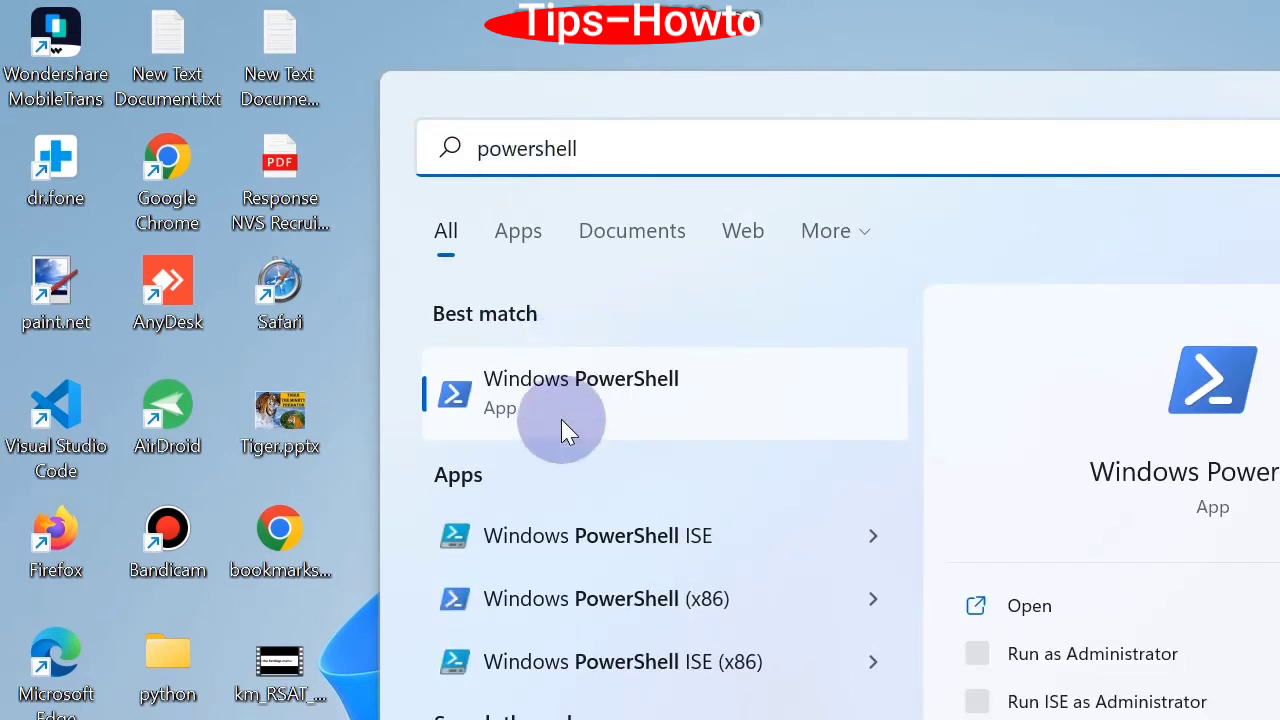
mouse_move(400, 100)
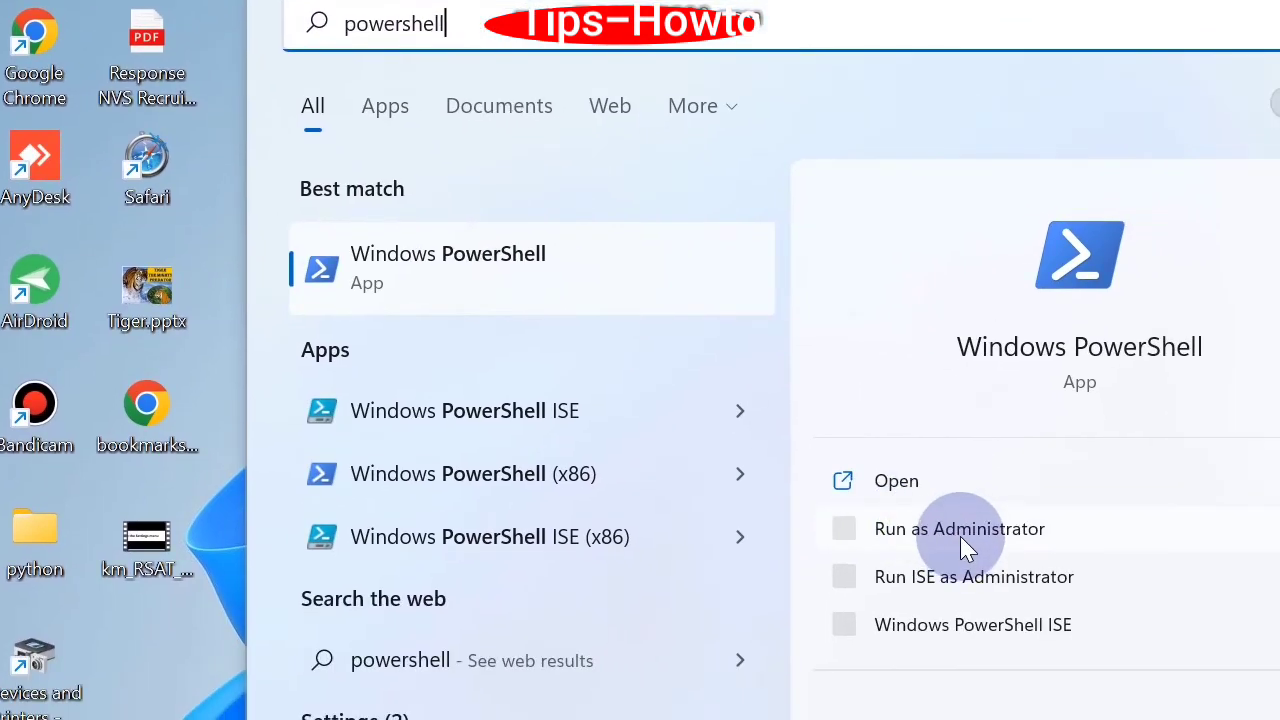
click(959, 528)
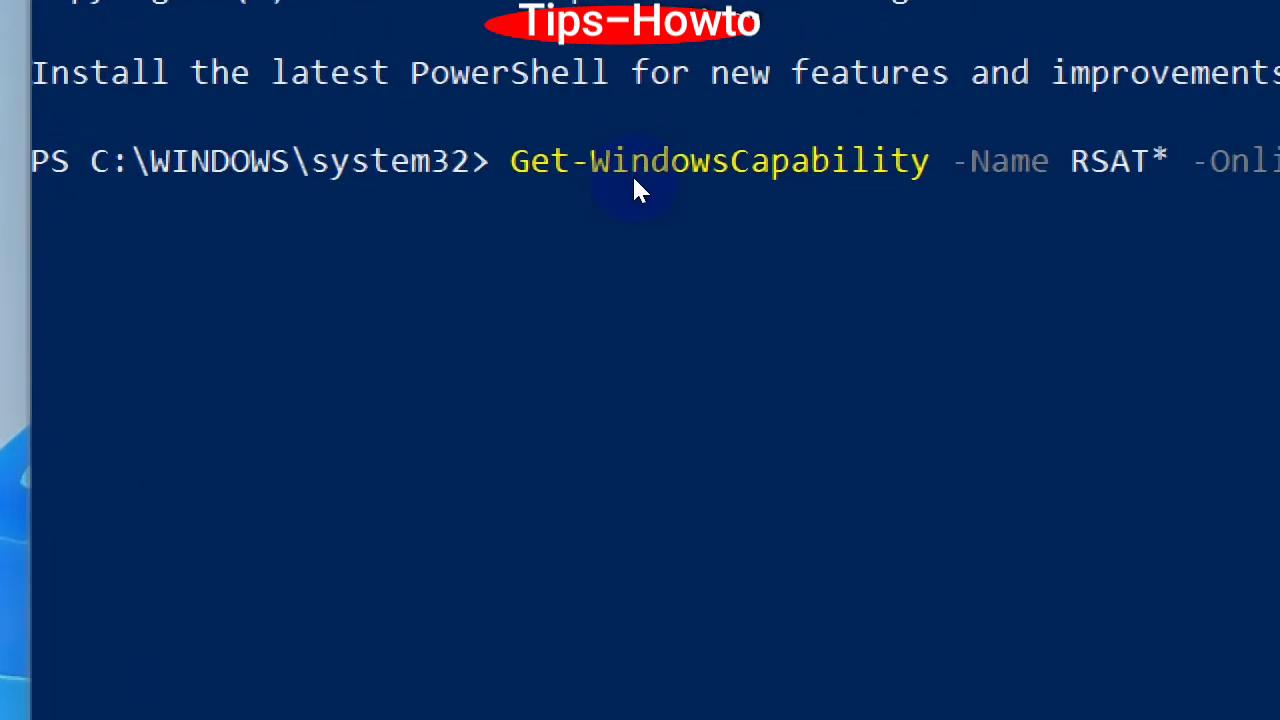
mouse_move(530, 185)
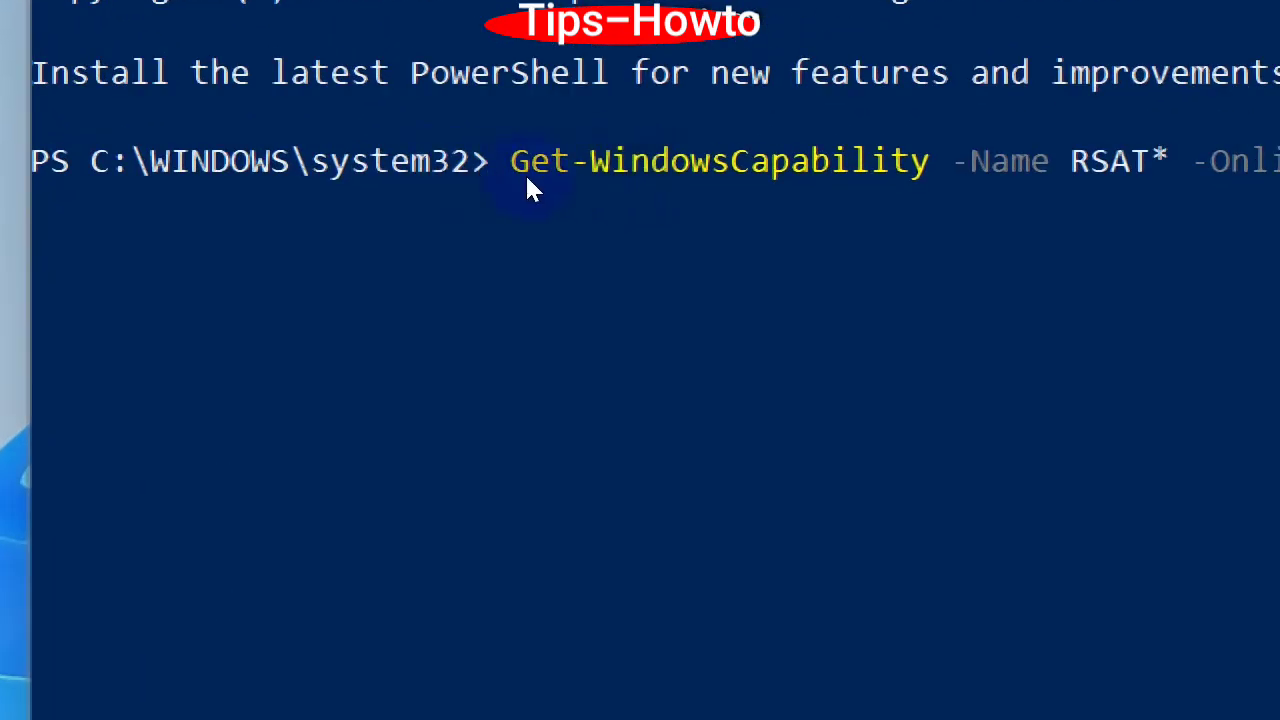
mouse_move(960, 178)
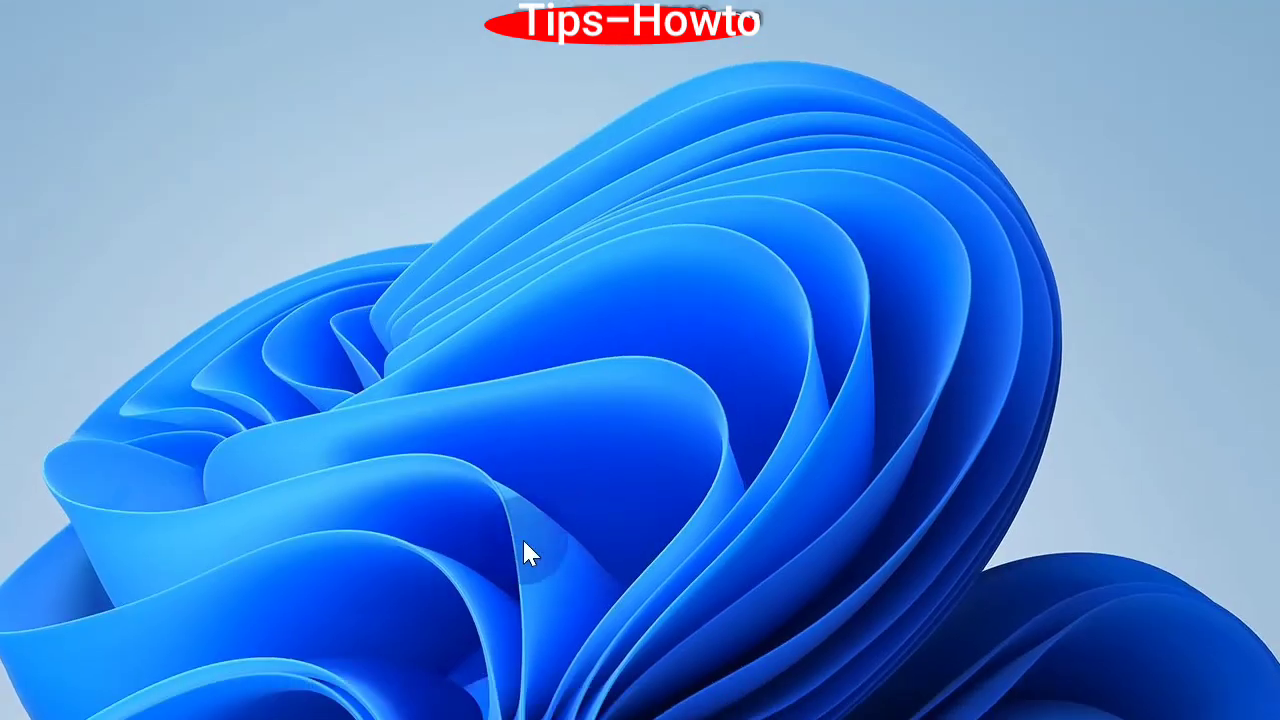
Launch Settings from the Start menu and go to the Apps section
click(324, 686)
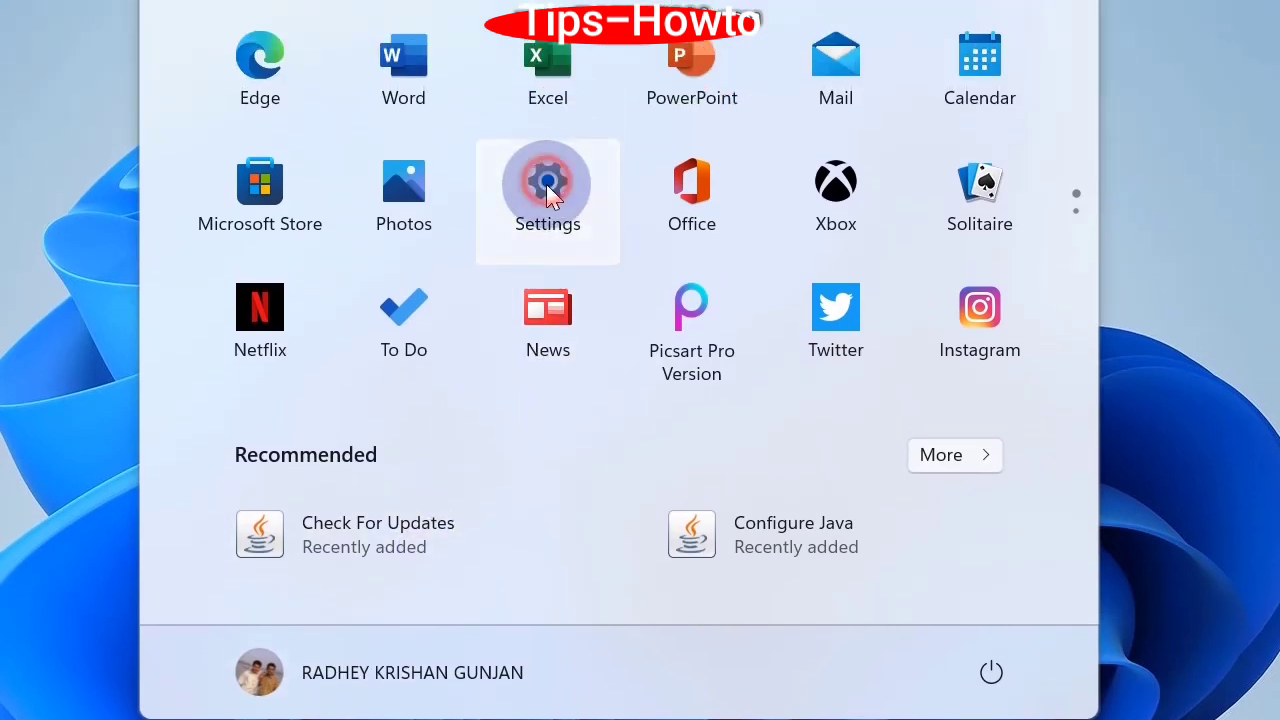
click(547, 184)
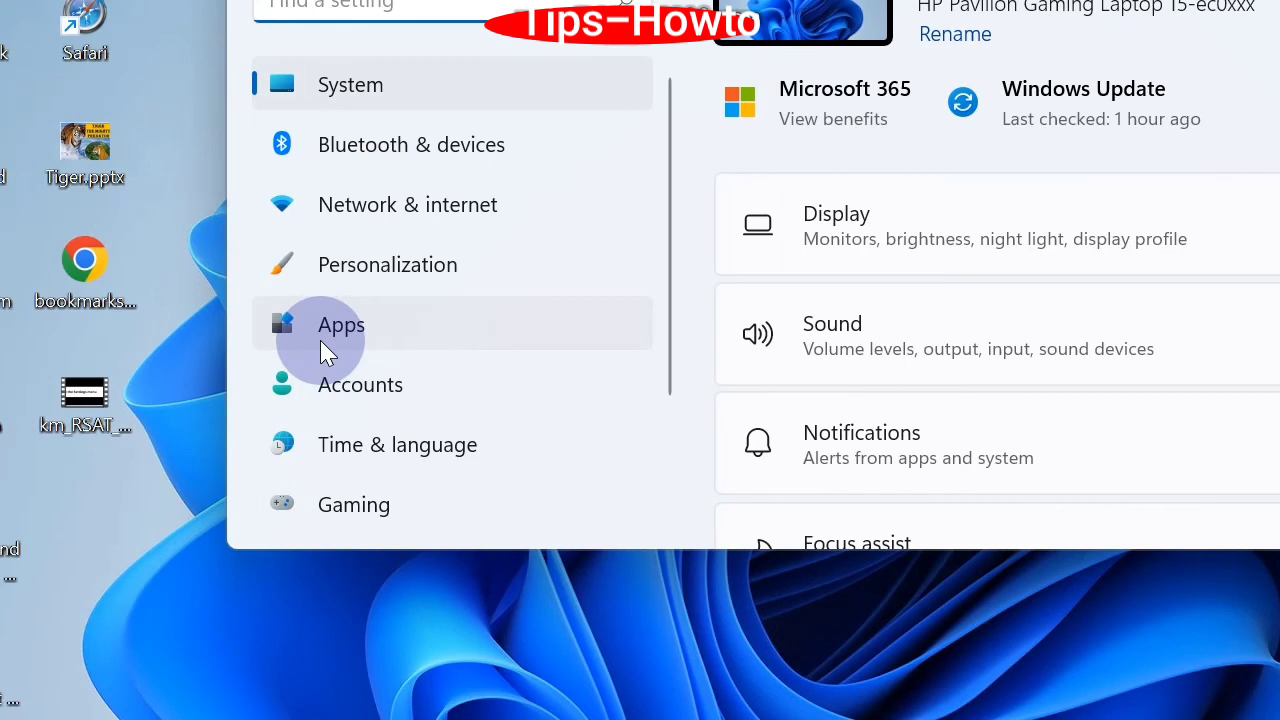
click(341, 324)
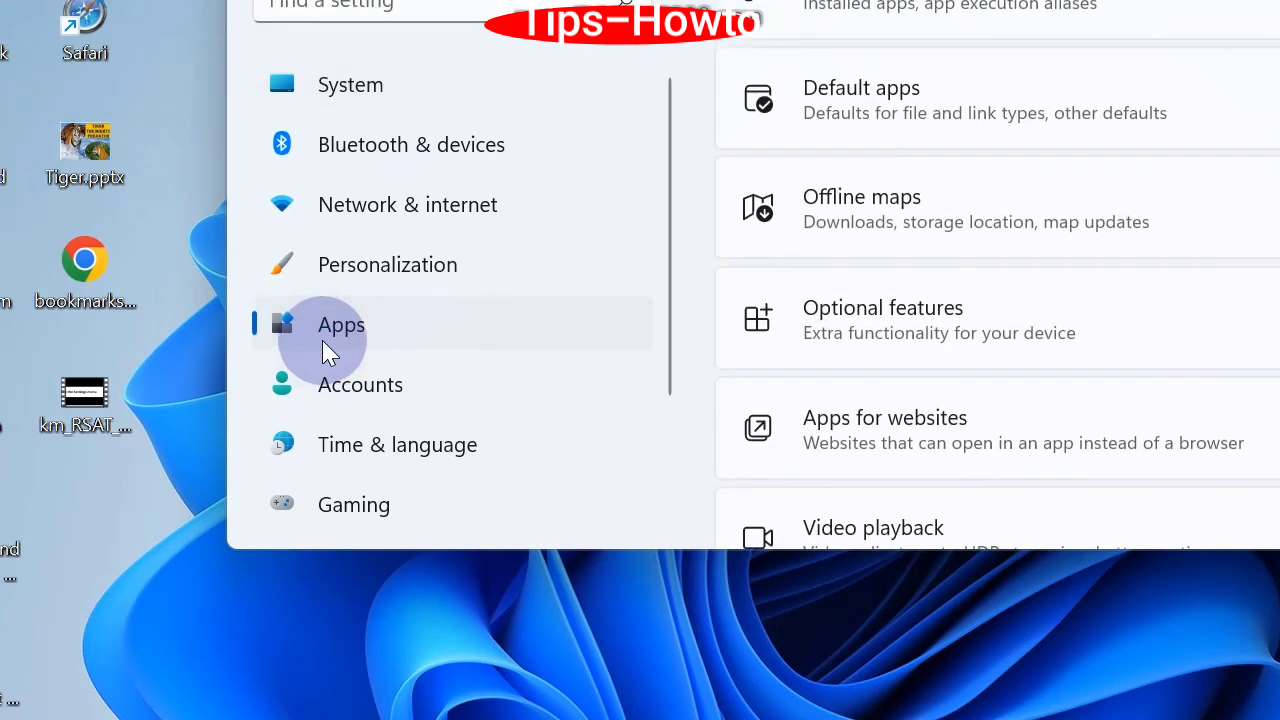
Open Optional features and expand Math Recognizer under installed features
click(882, 319)
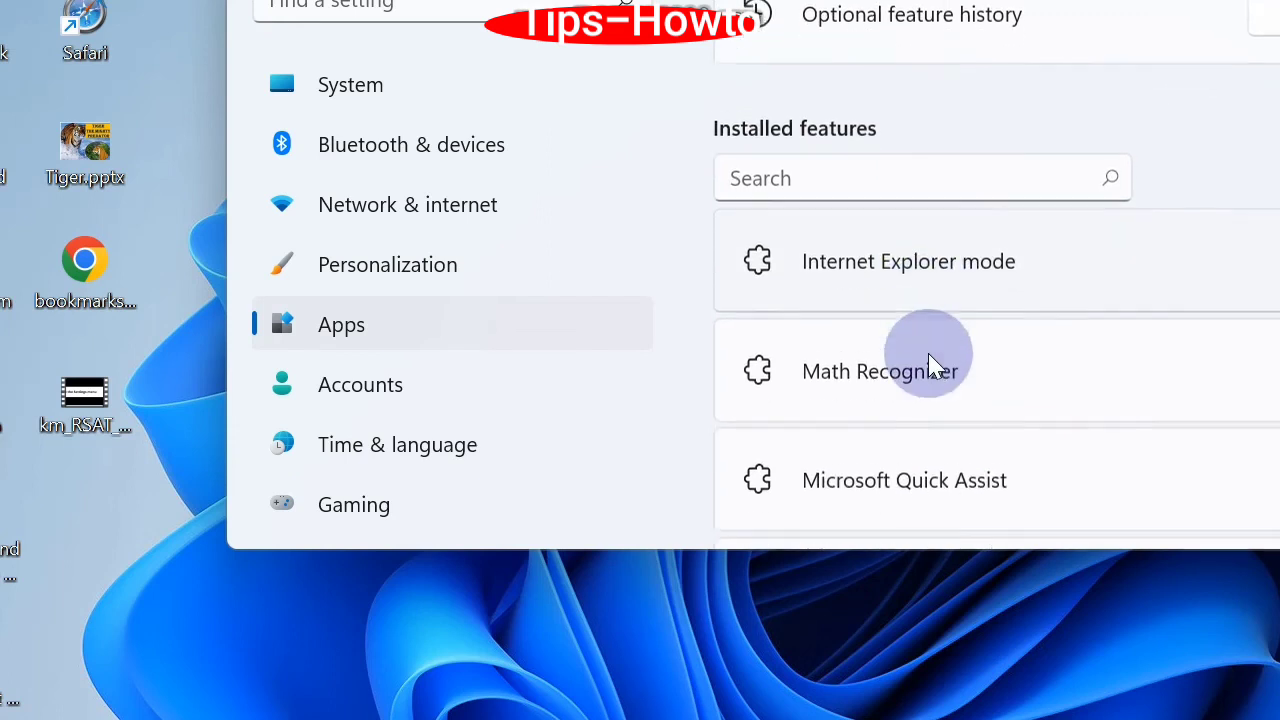
scroll(down, 3)
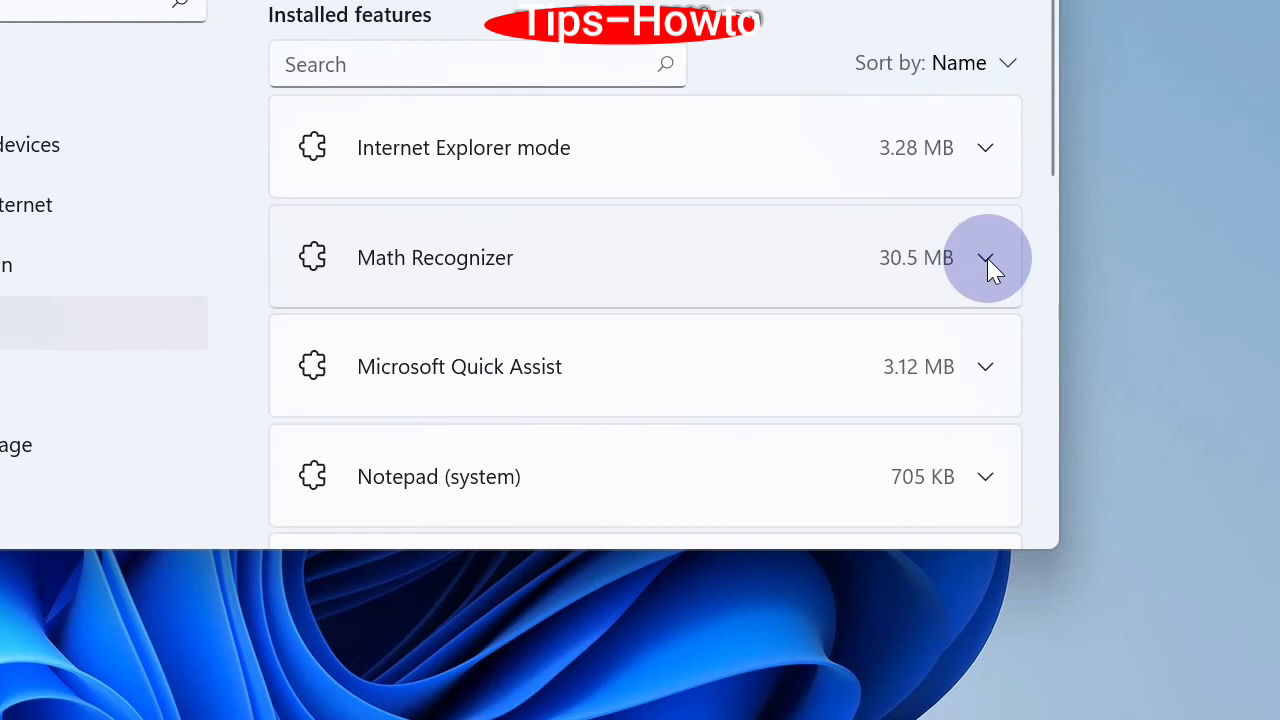
click(985, 257)
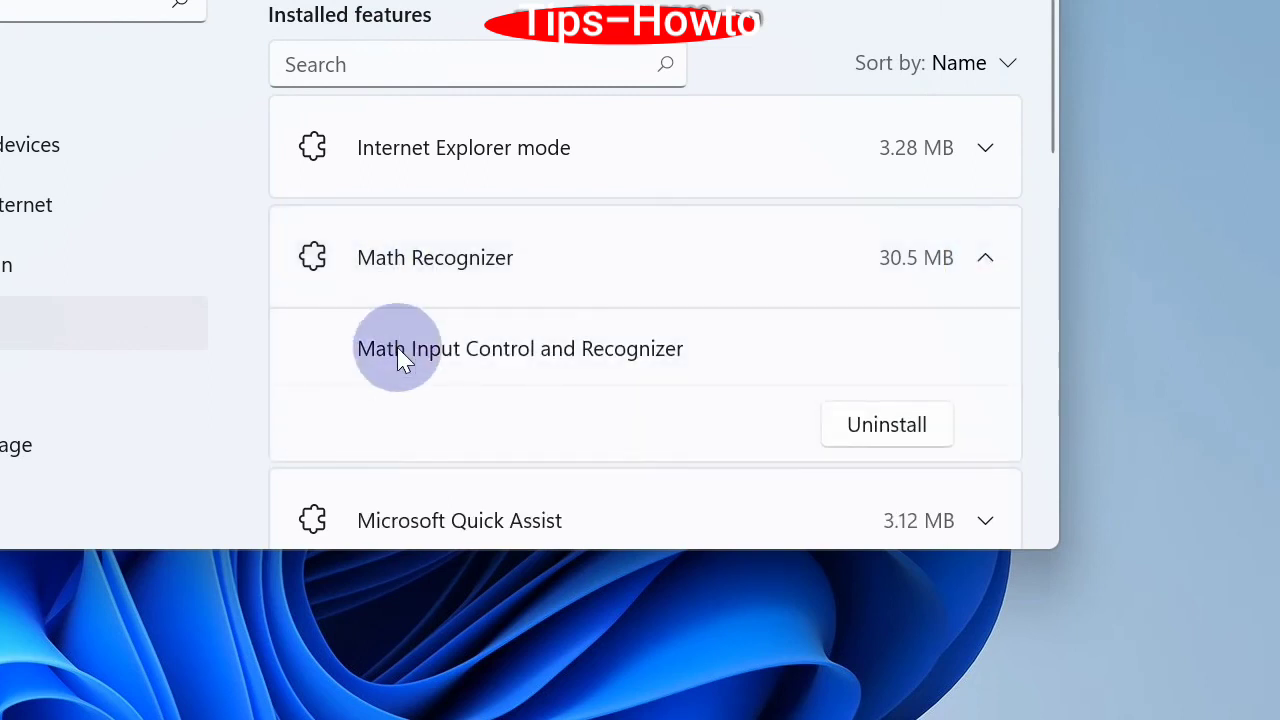